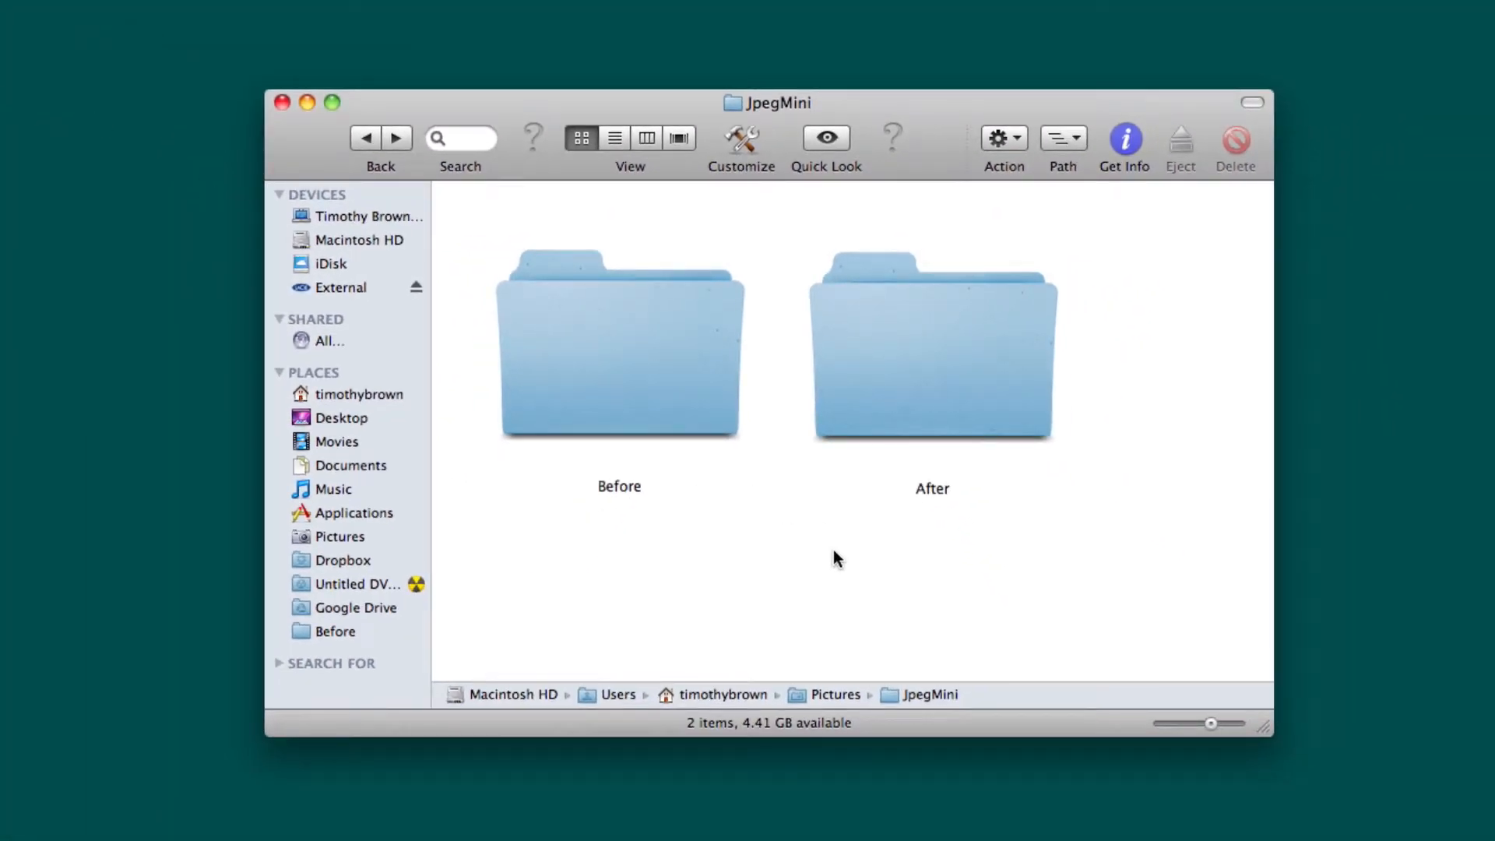
Get Info on the folder to confirm 16.3 MB across 23 items, then close it
click(620, 343)
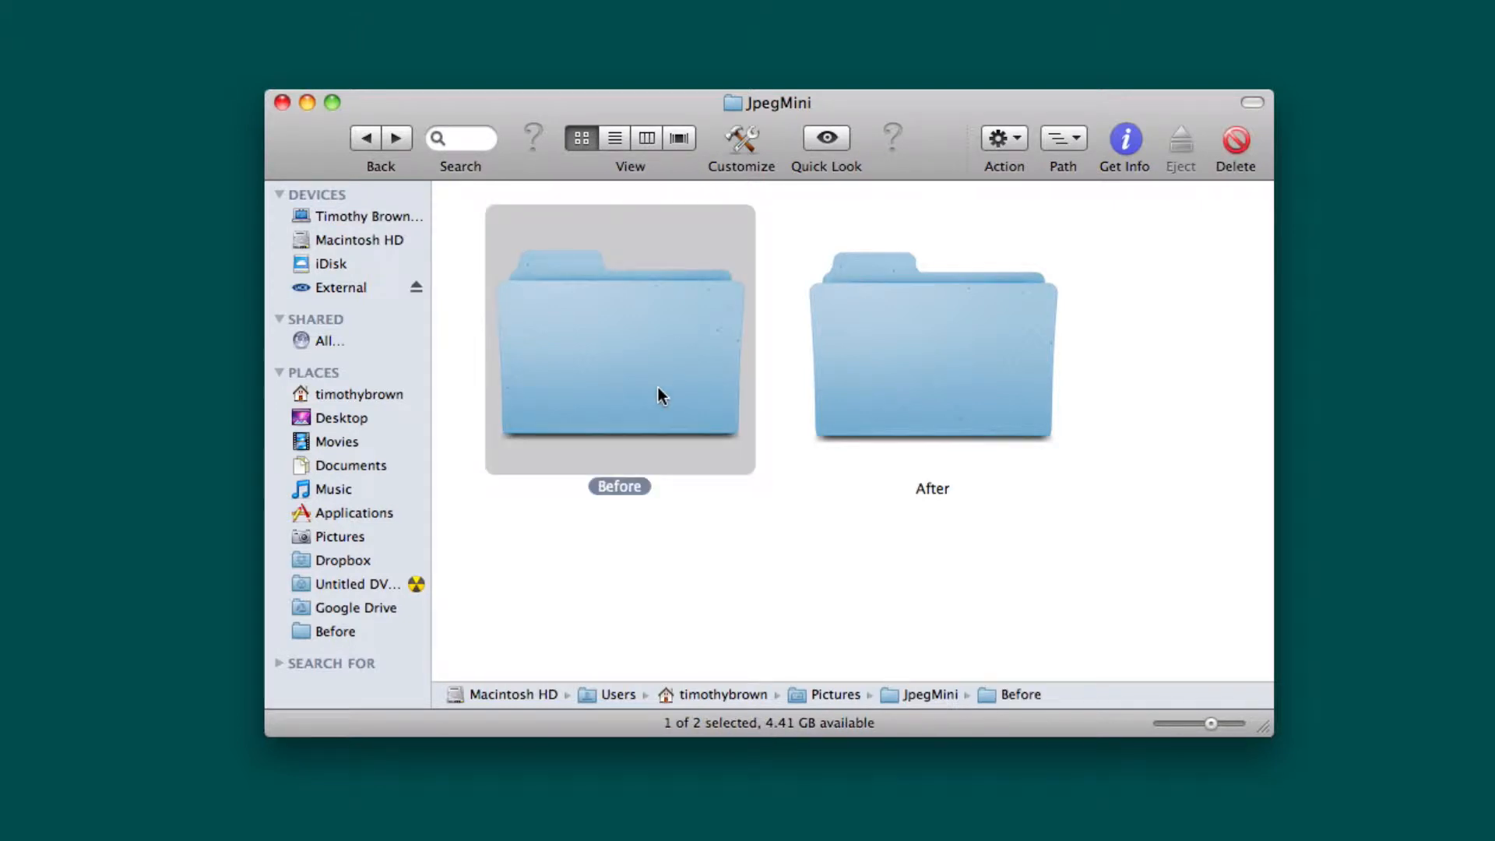
click(1123, 137)
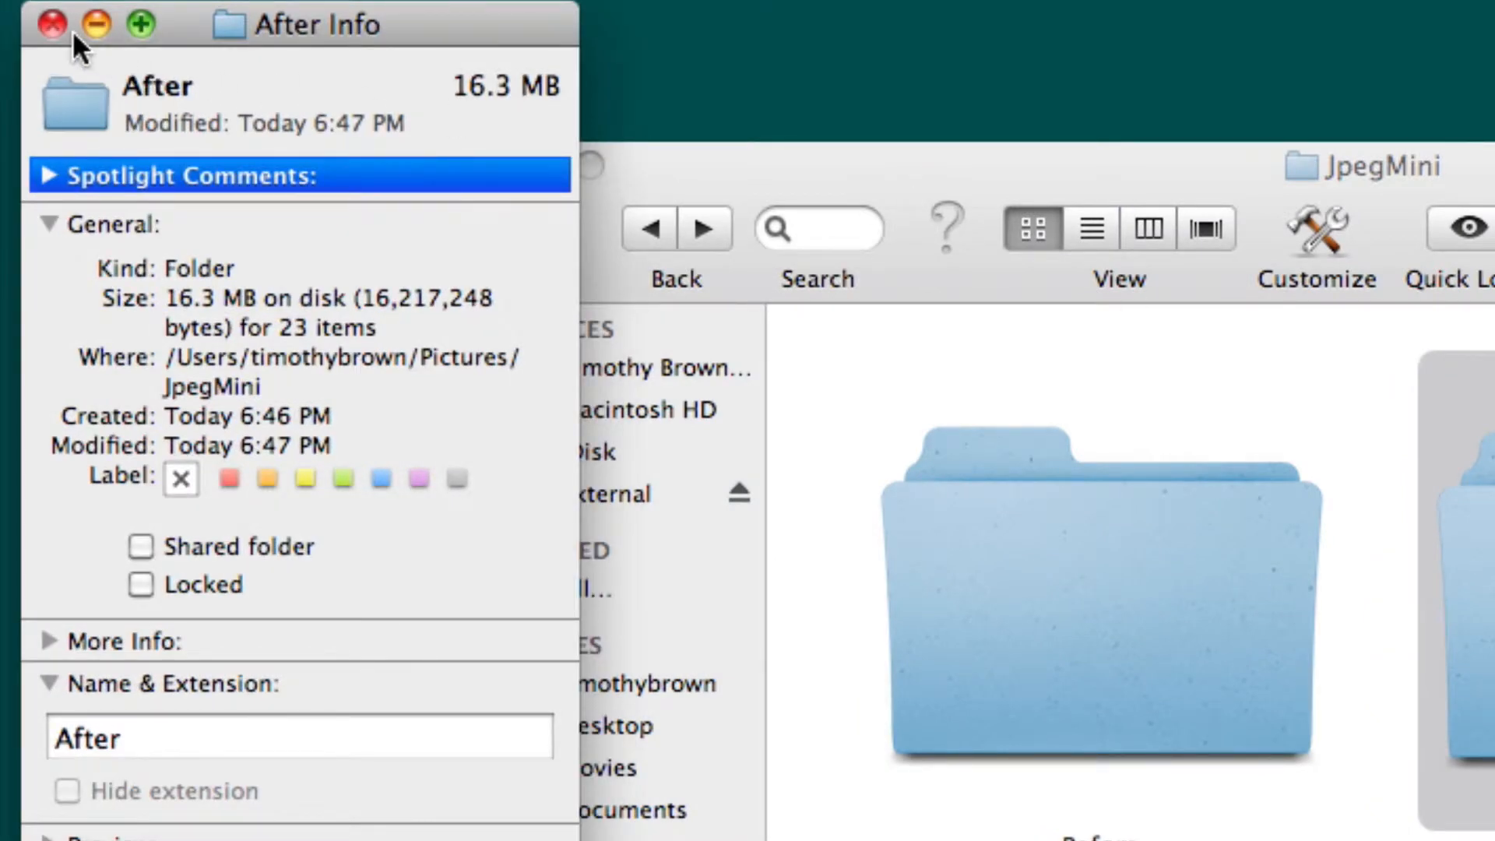
click(50, 25)
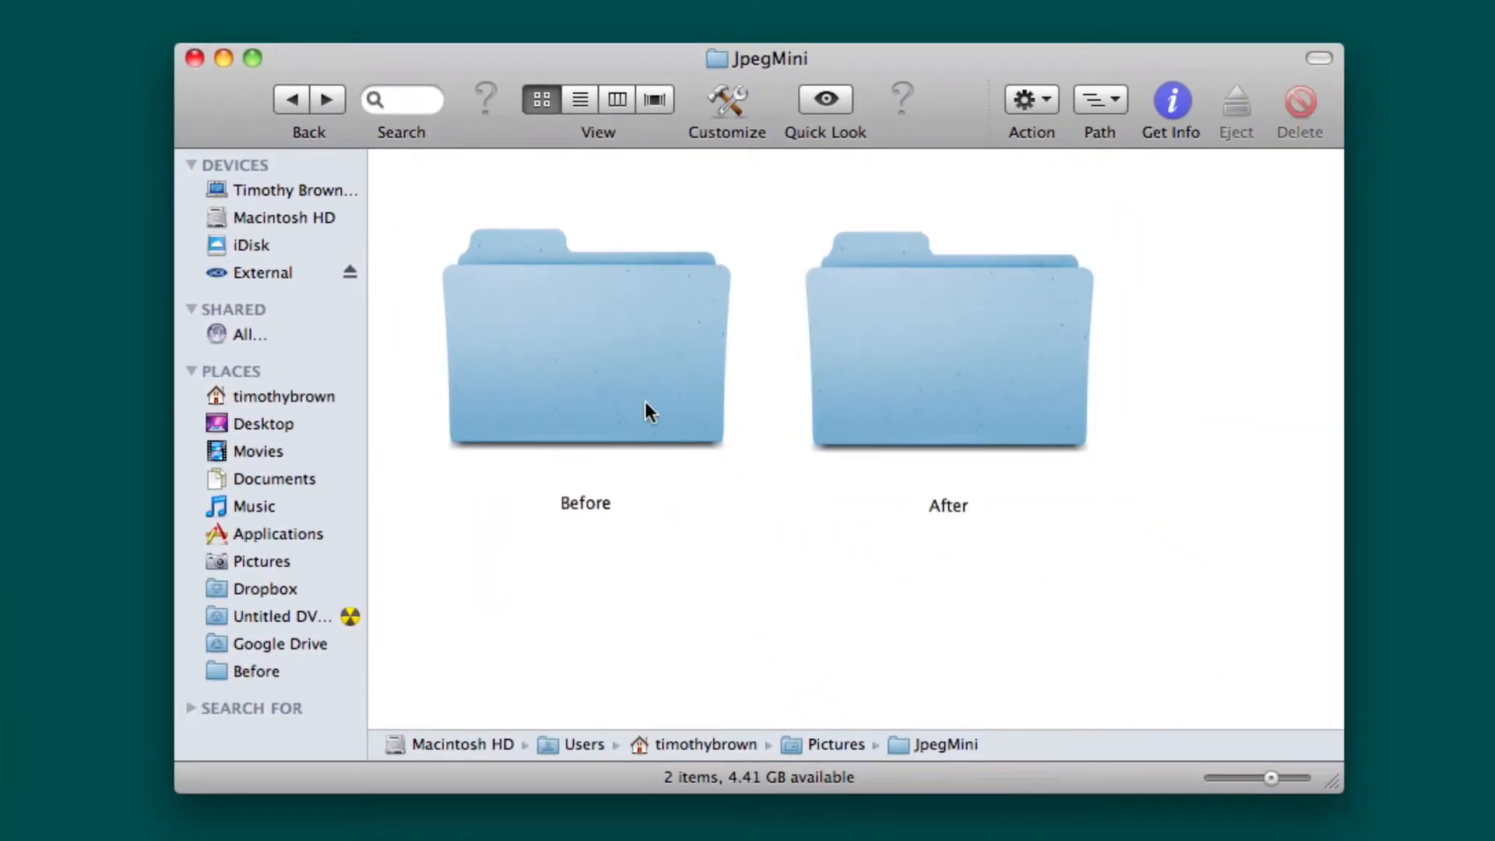
Browse the photos inside the Before folder, then inside the After folder
double_click(585, 339)
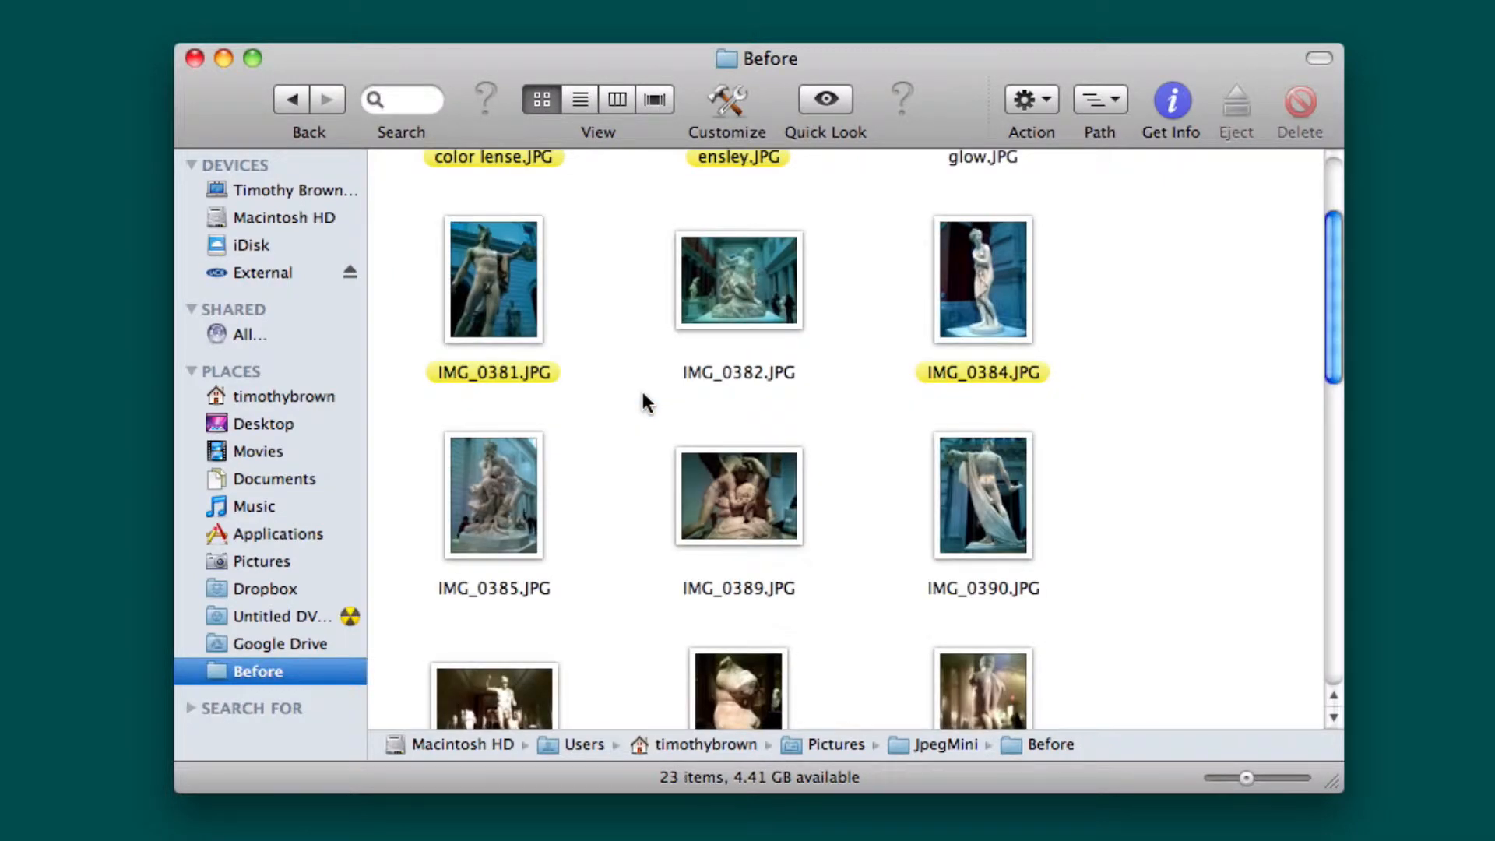
scroll(down, 3)
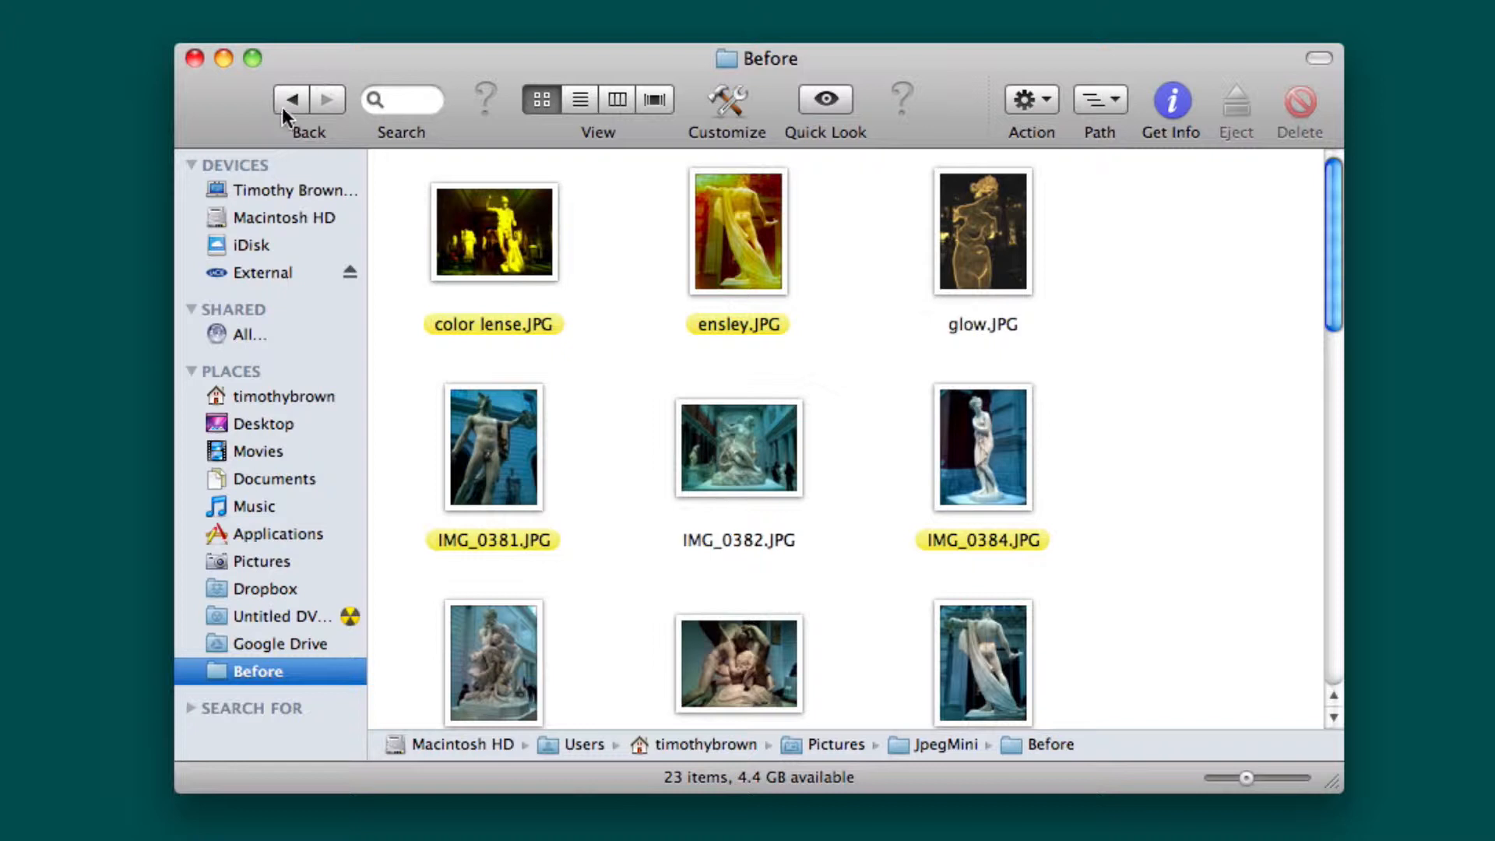
click(291, 98)
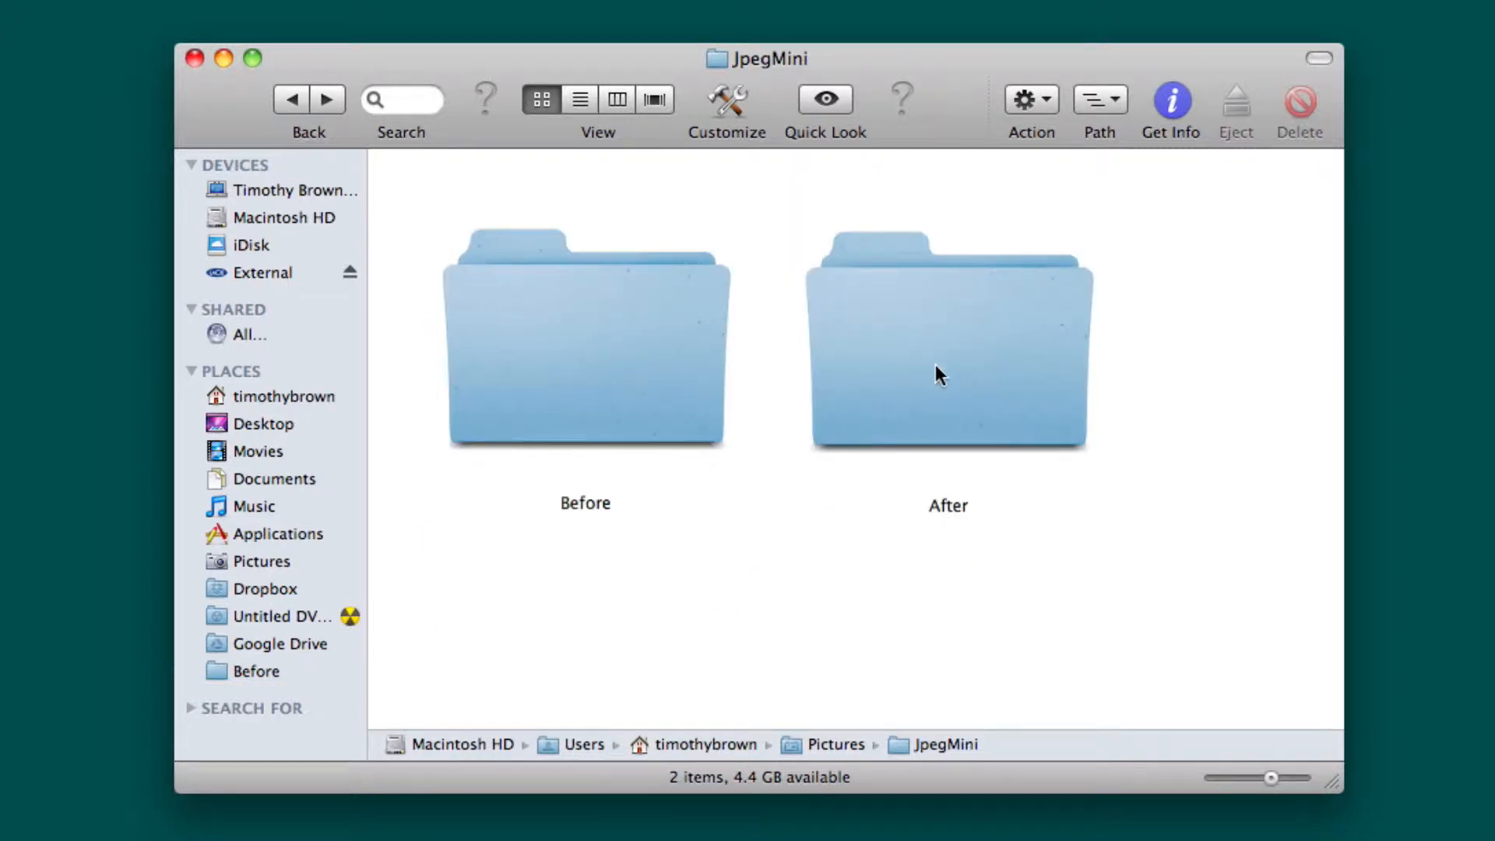
click(948, 343)
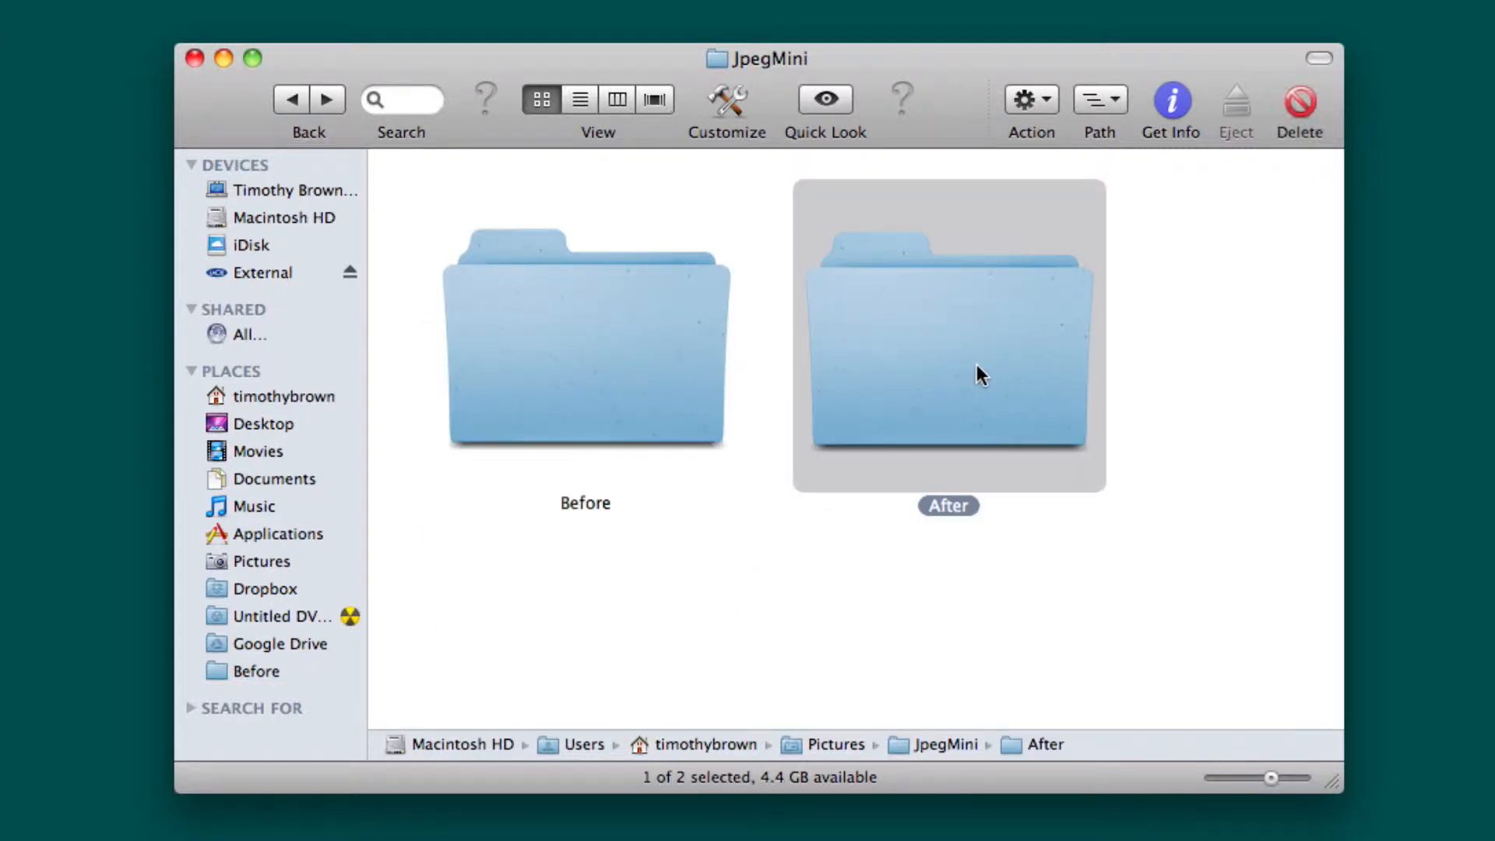
double_click(948, 334)
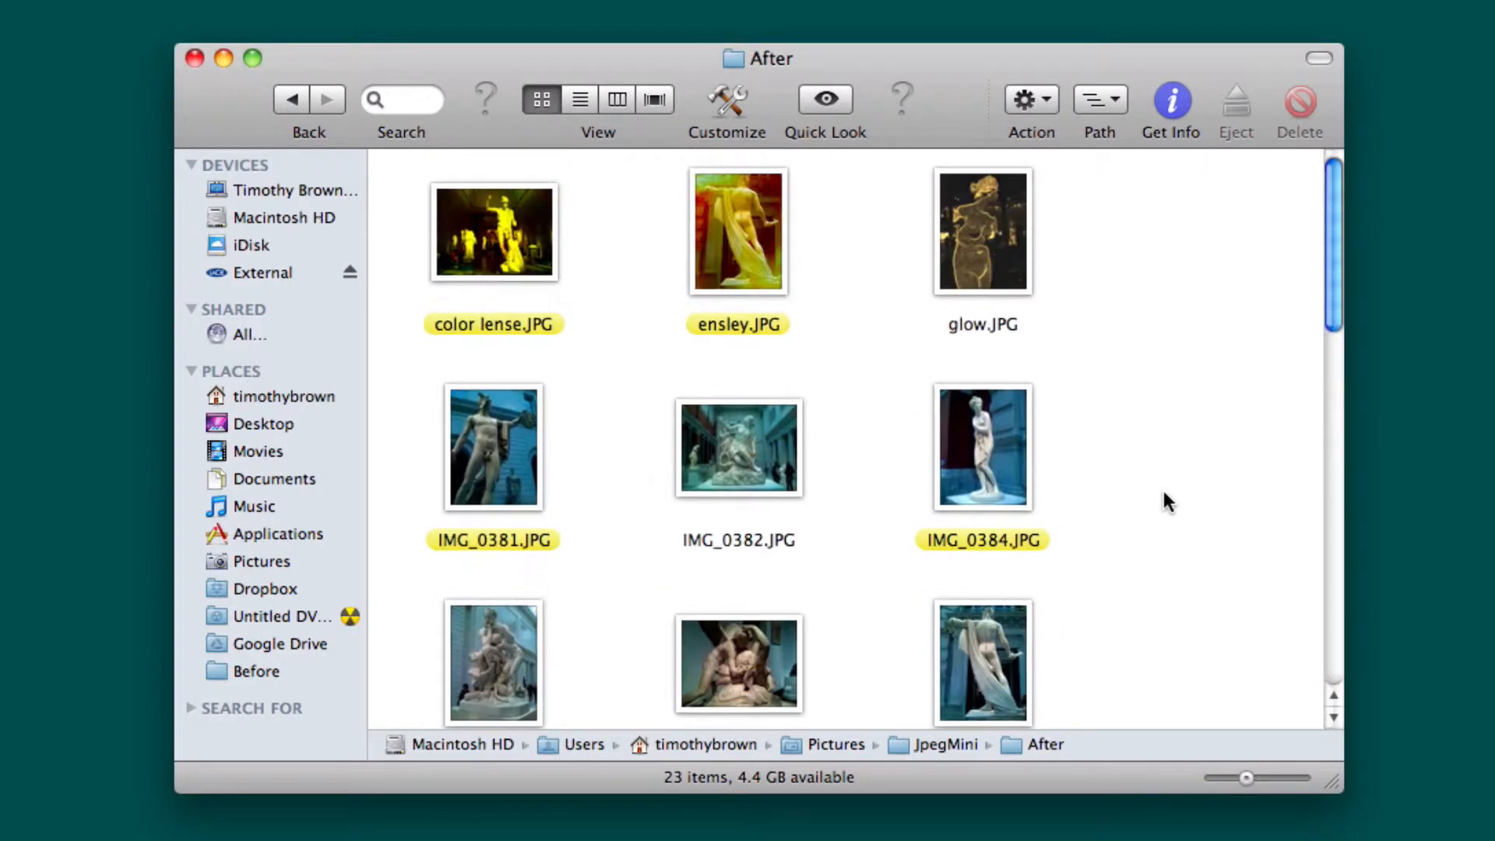
click(292, 98)
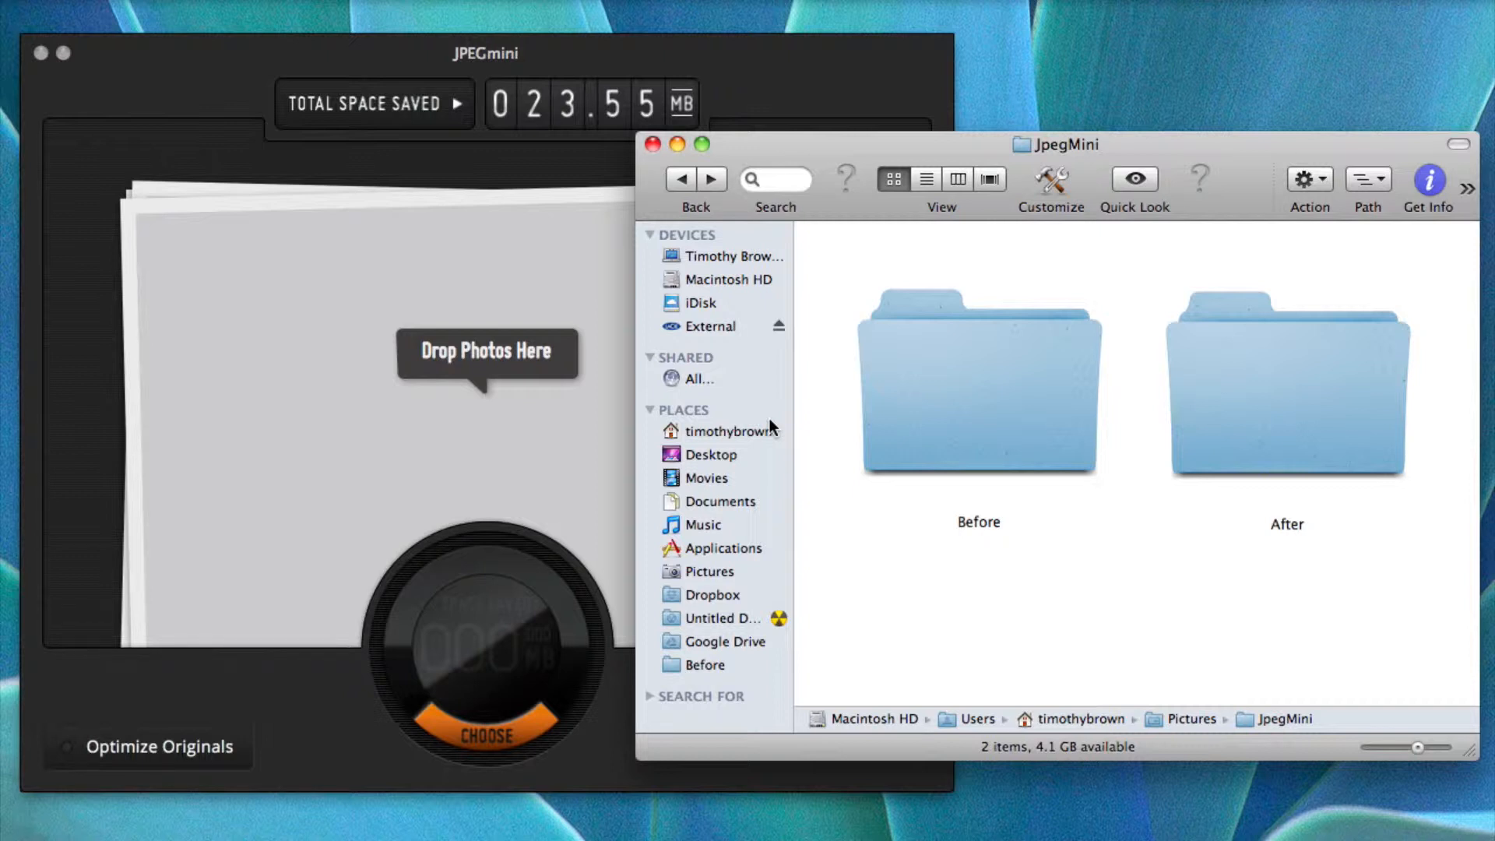
mouse_move(1331, 641)
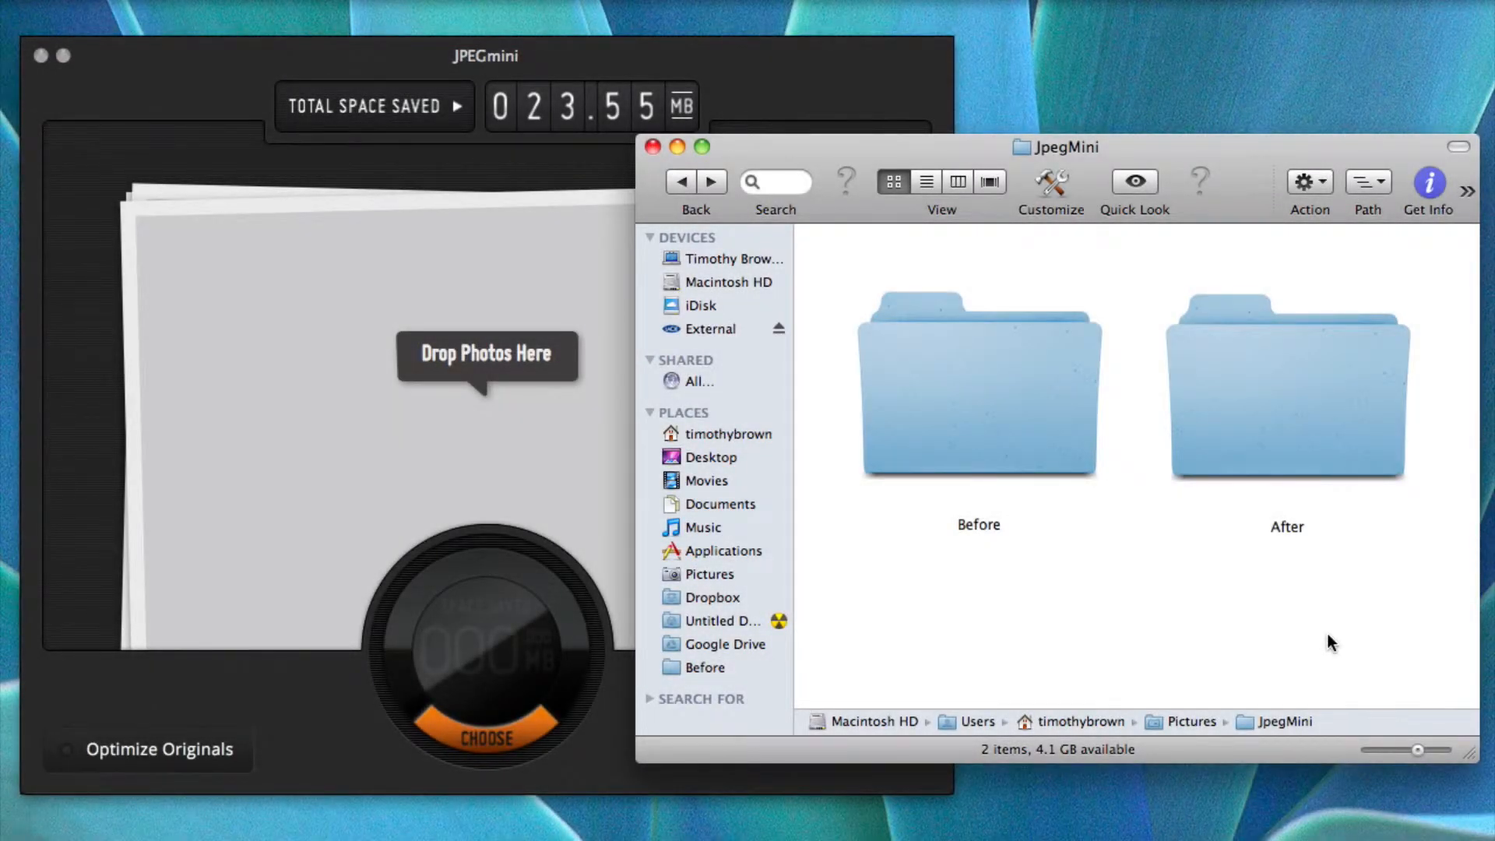
mouse_move(1333, 474)
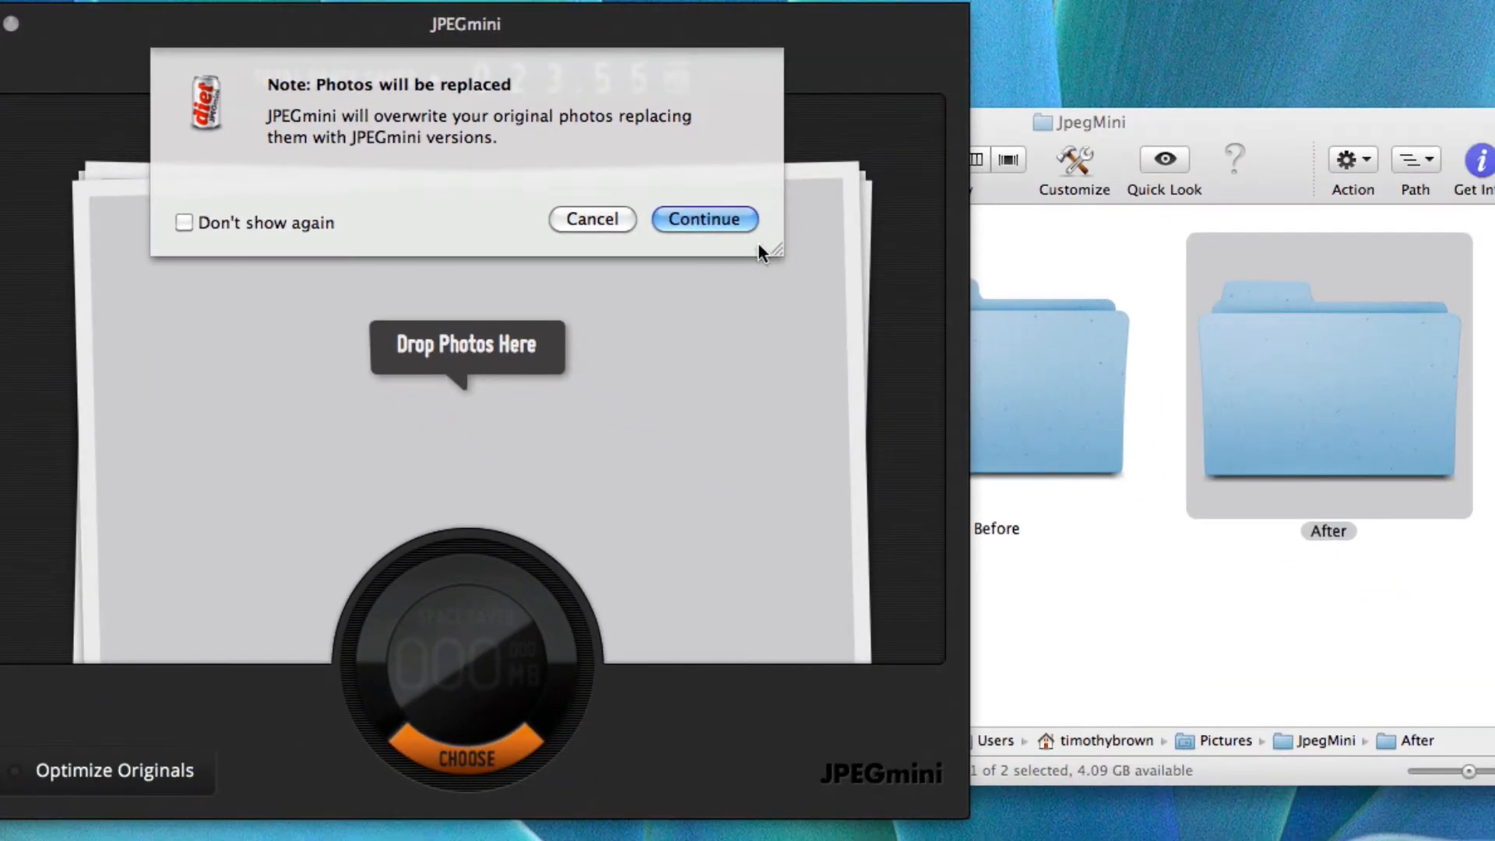
click(704, 218)
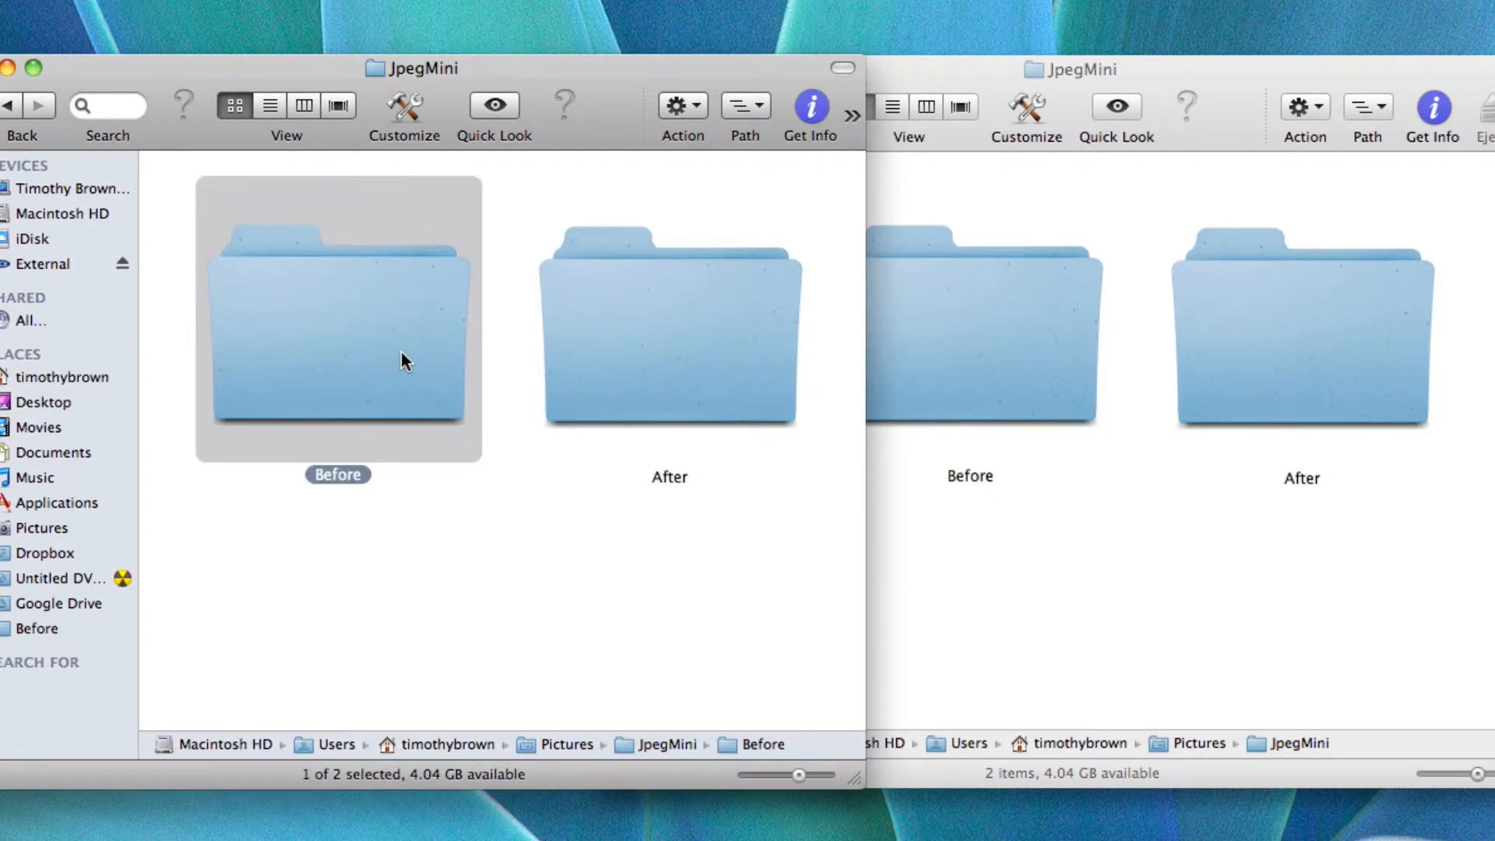
Get Info on the compressed After folder, read 5.4 MB for 23 items, and close it
click(810, 106)
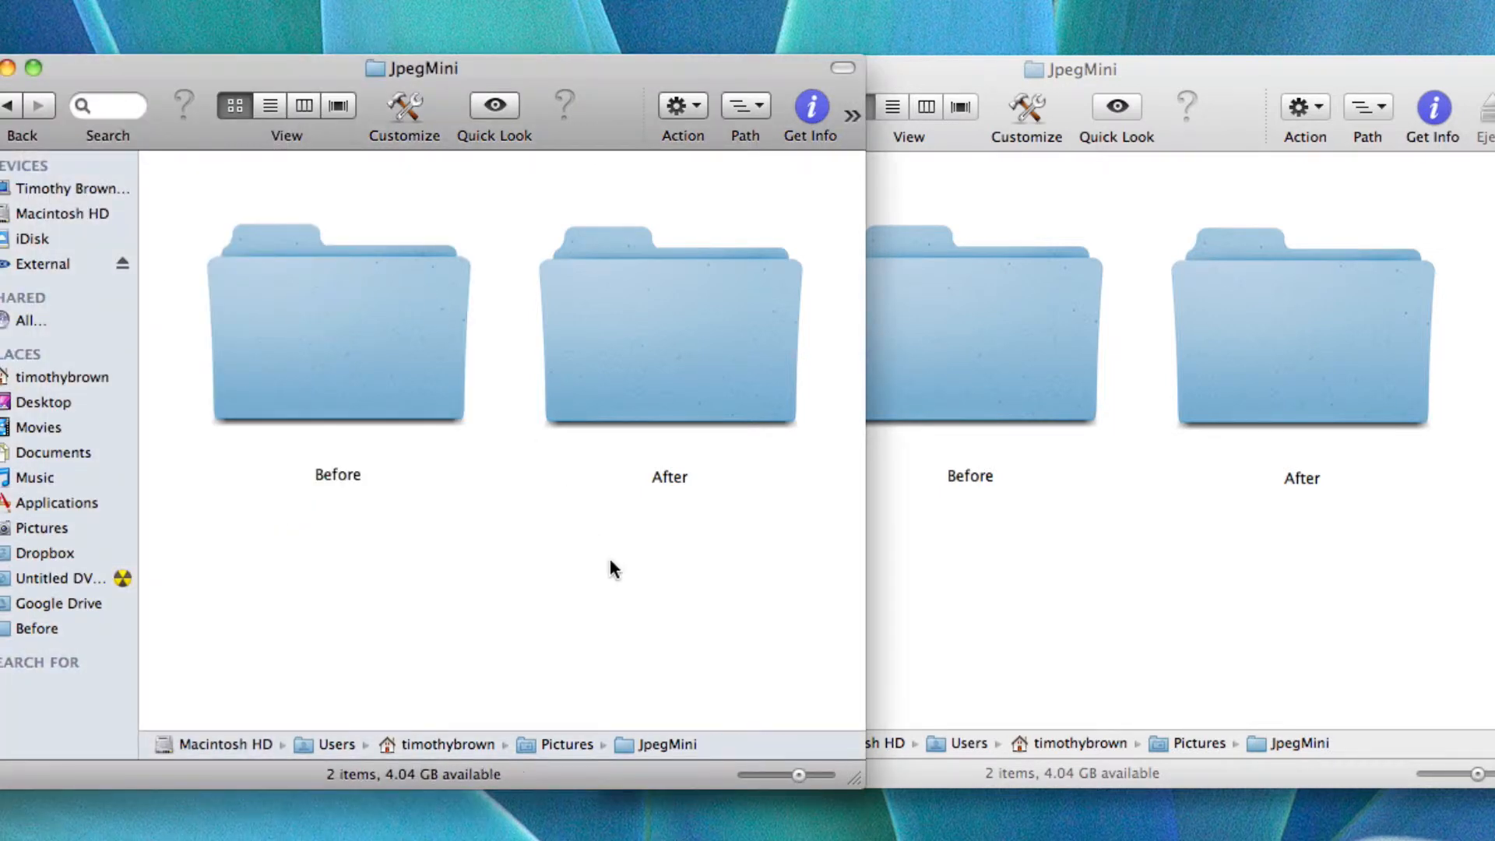
click(1300, 324)
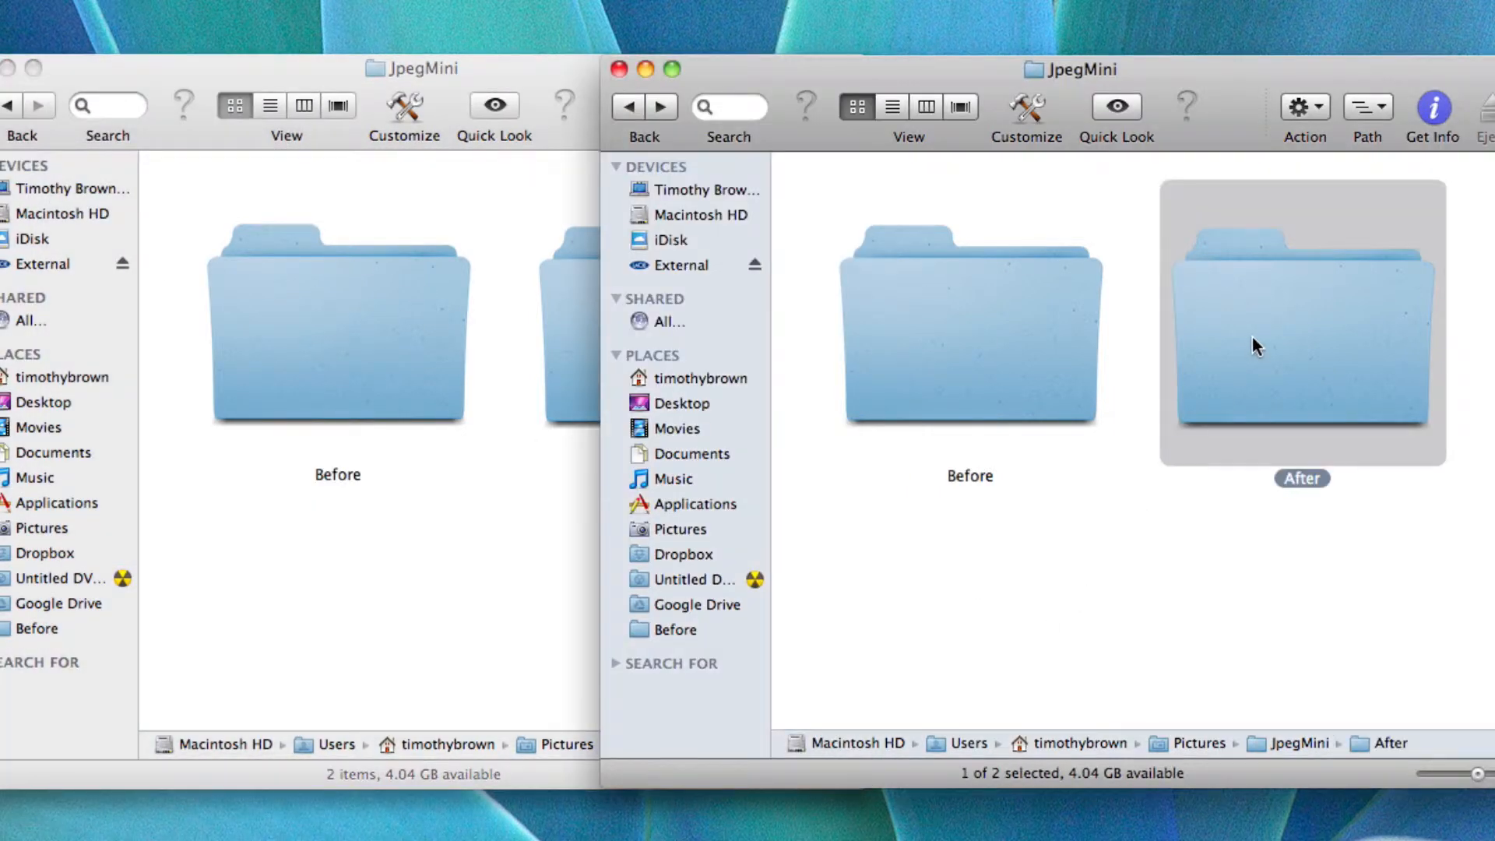
click(1431, 105)
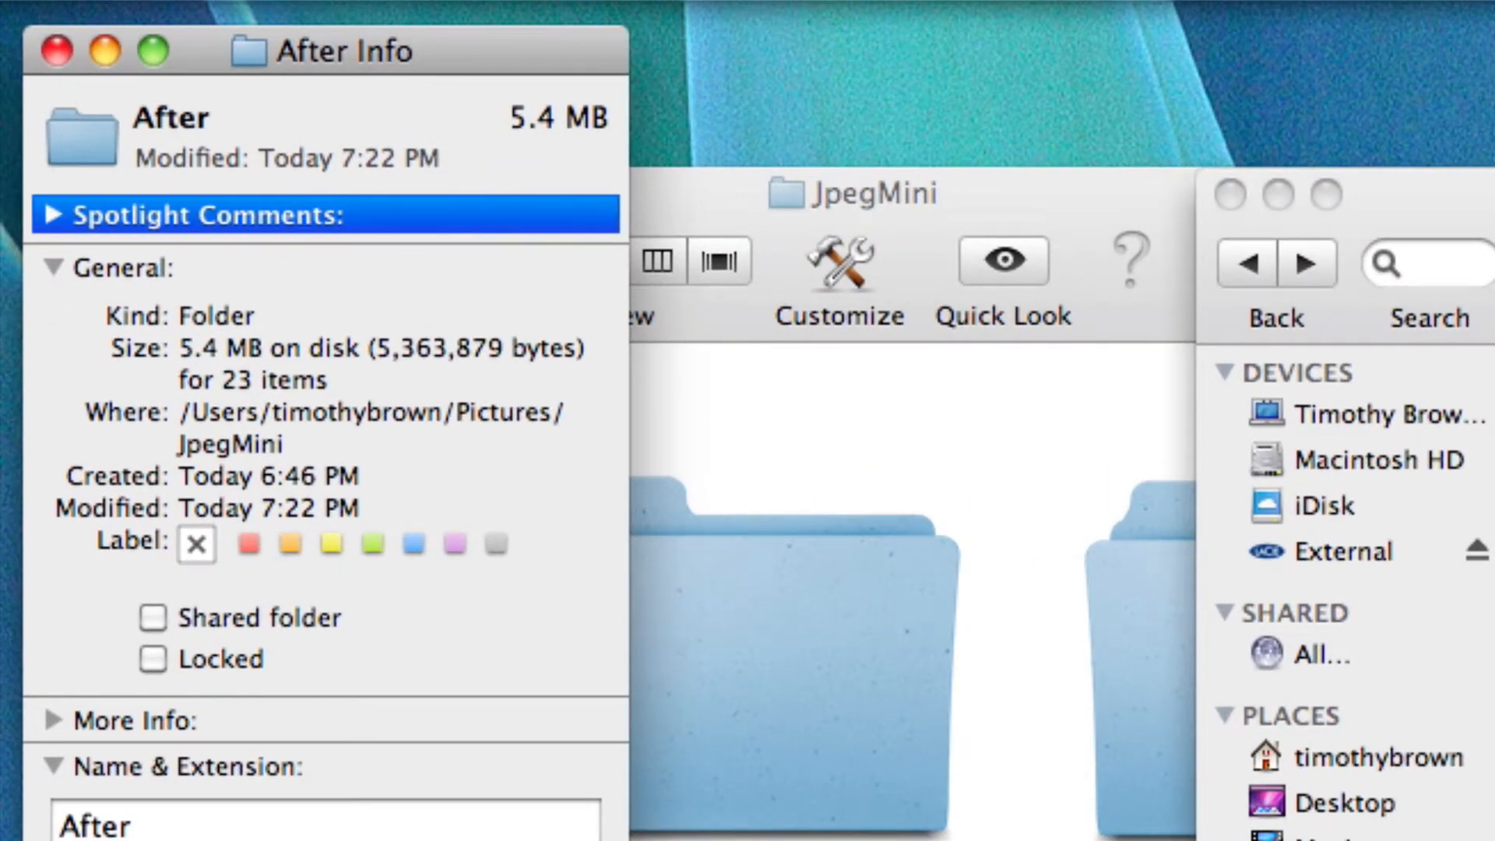
mouse_move(1134, 301)
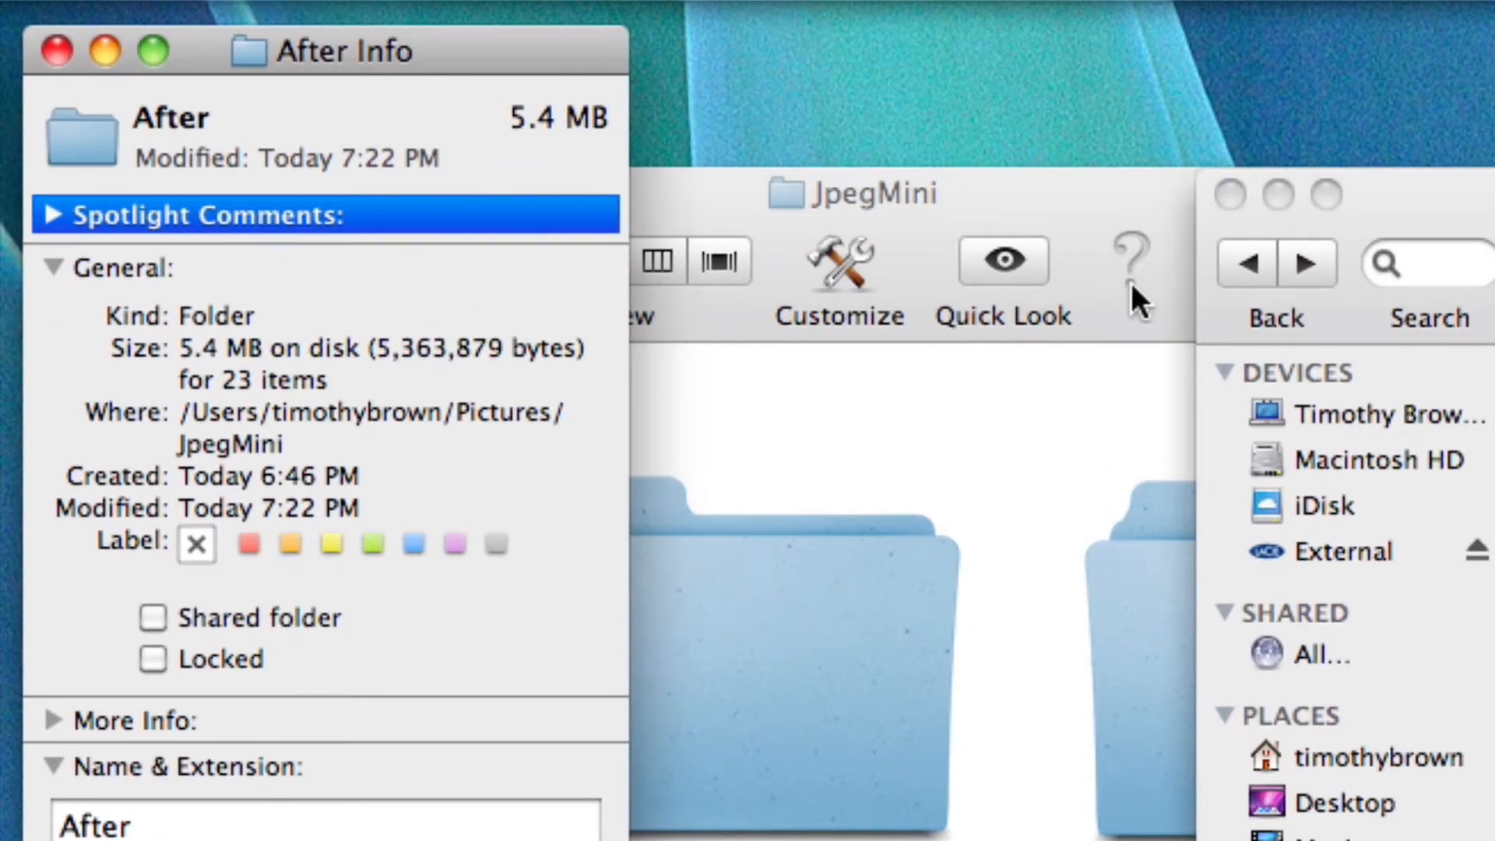
click(57, 50)
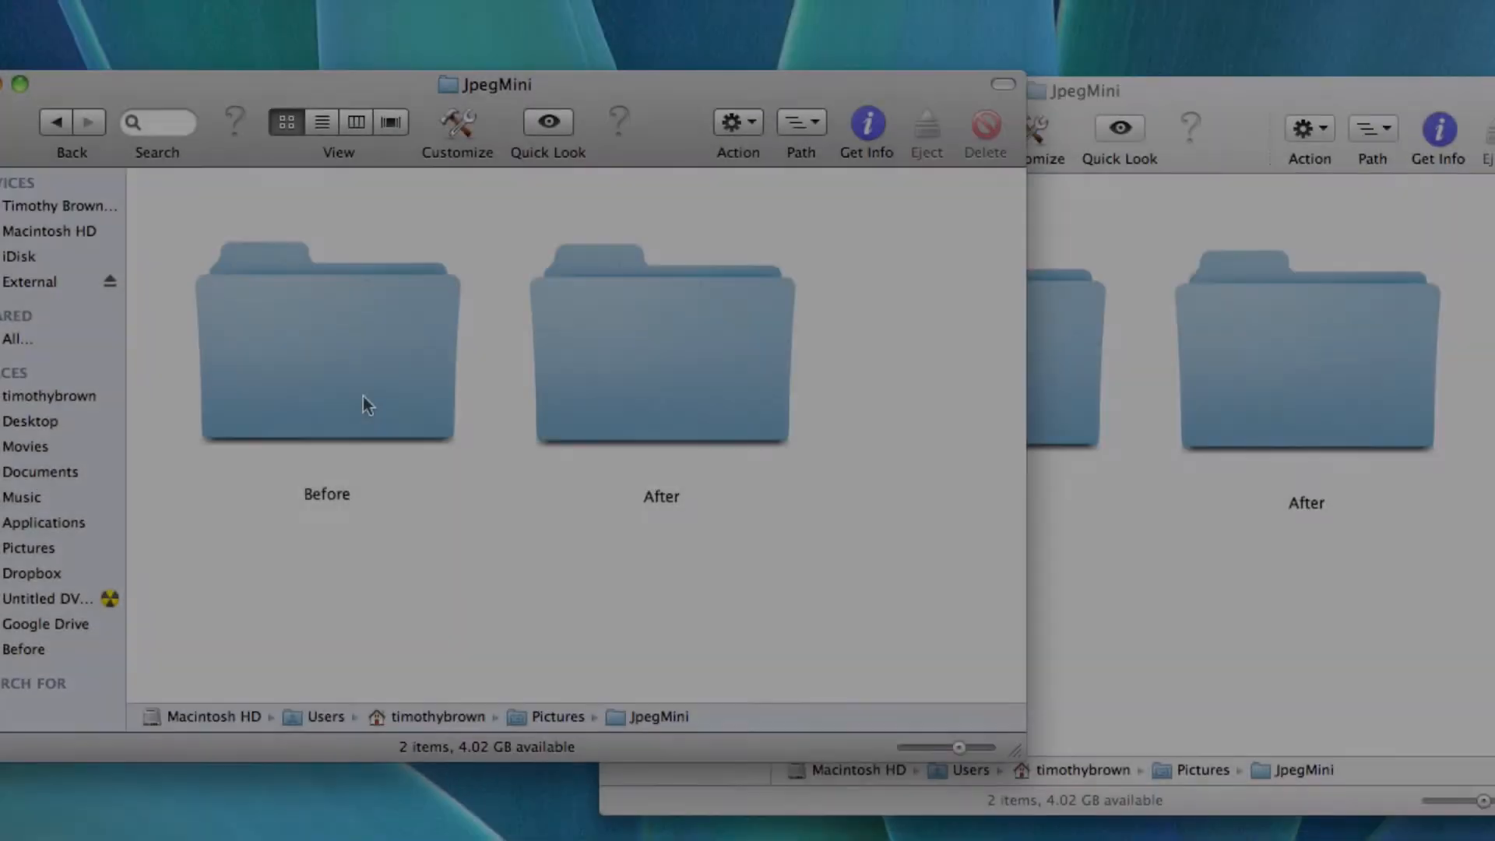
Open Before in the left window and After in the right, then open color lense.JPG
click(326, 343)
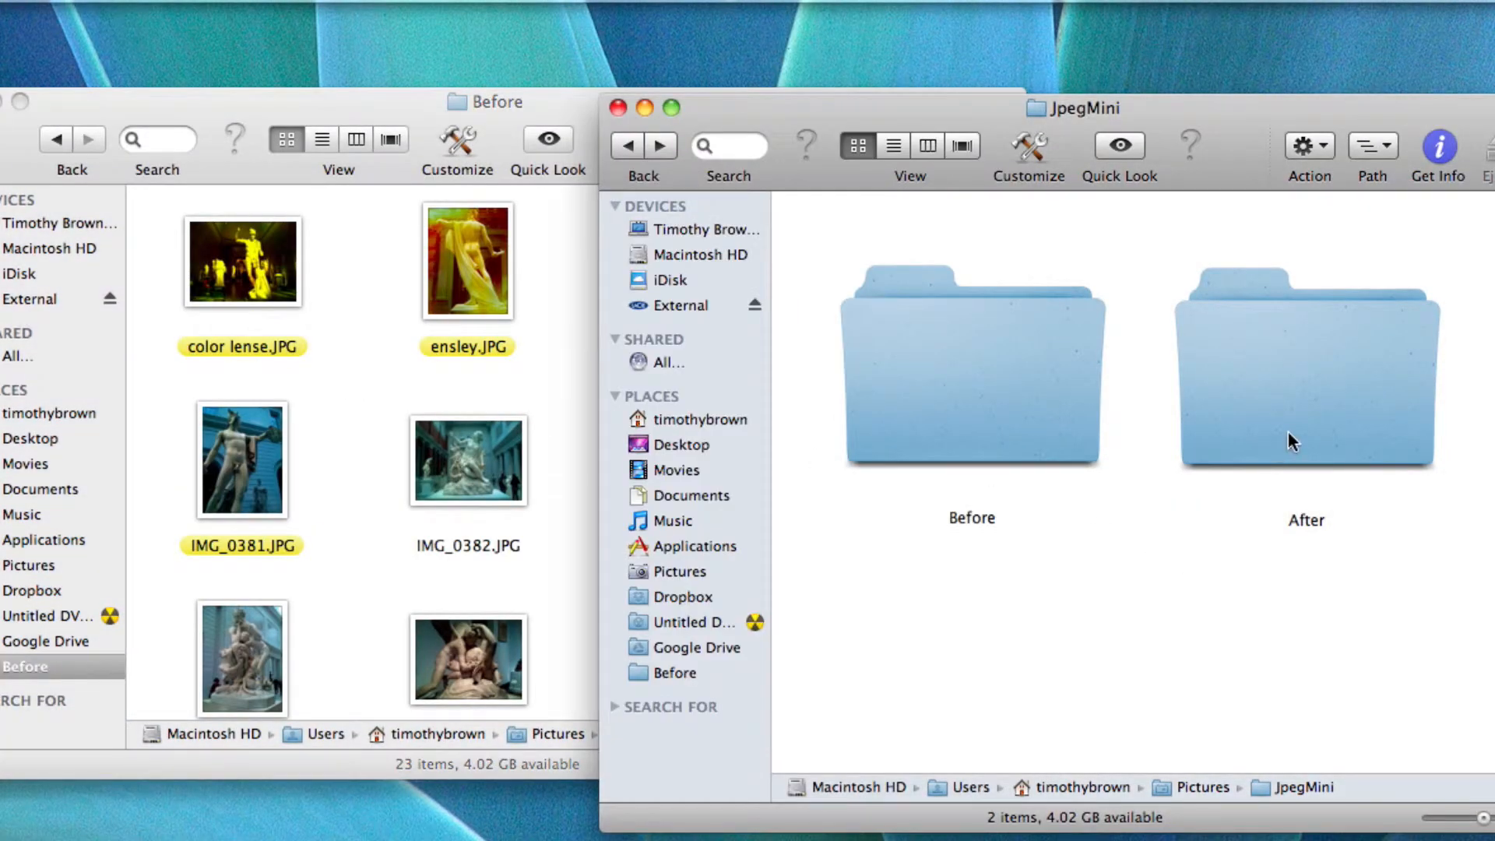
click(1305, 372)
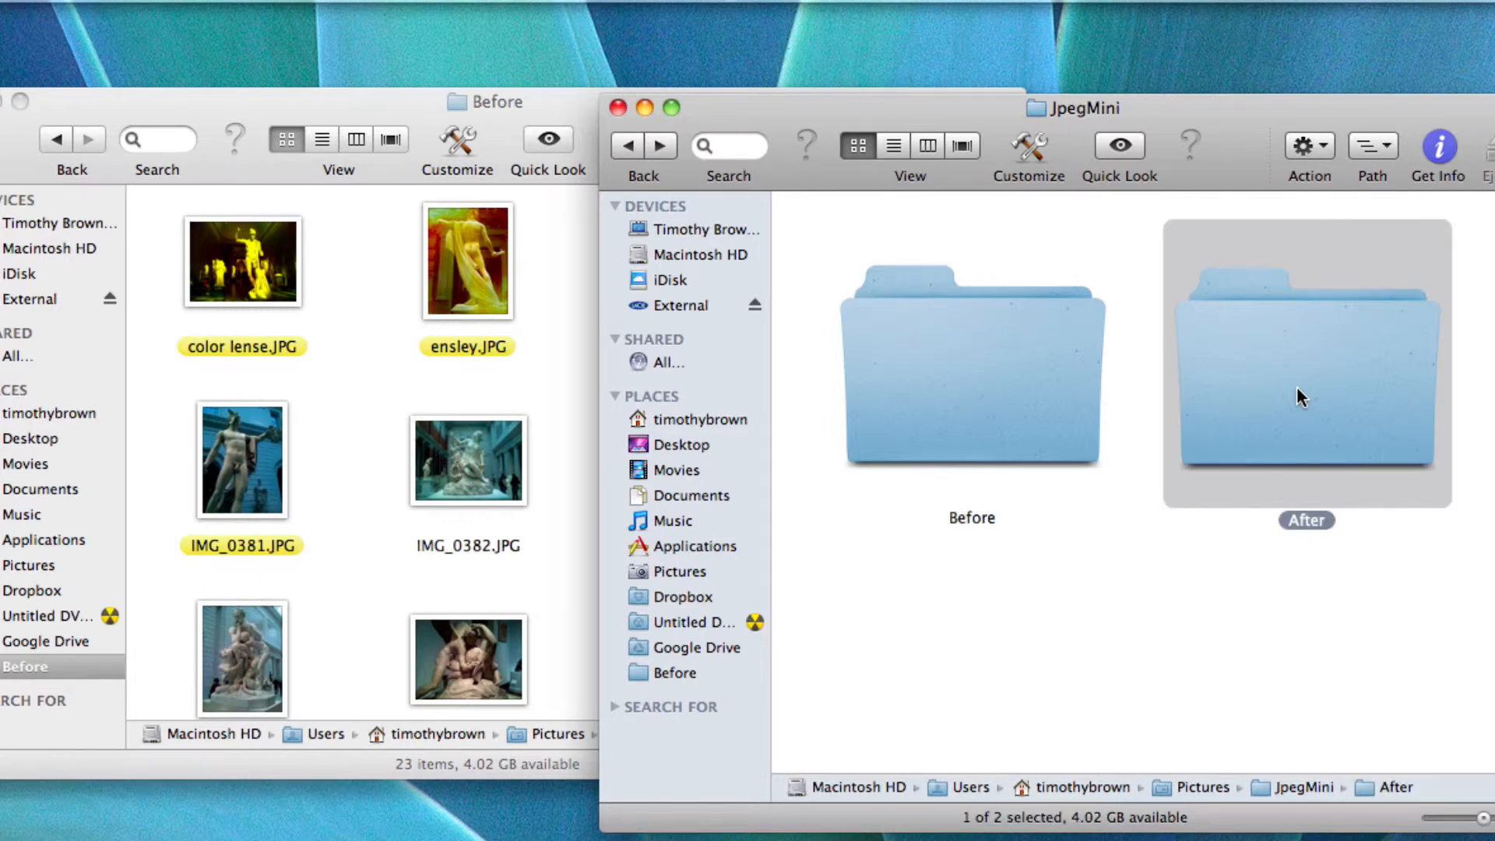
double_click(1305, 373)
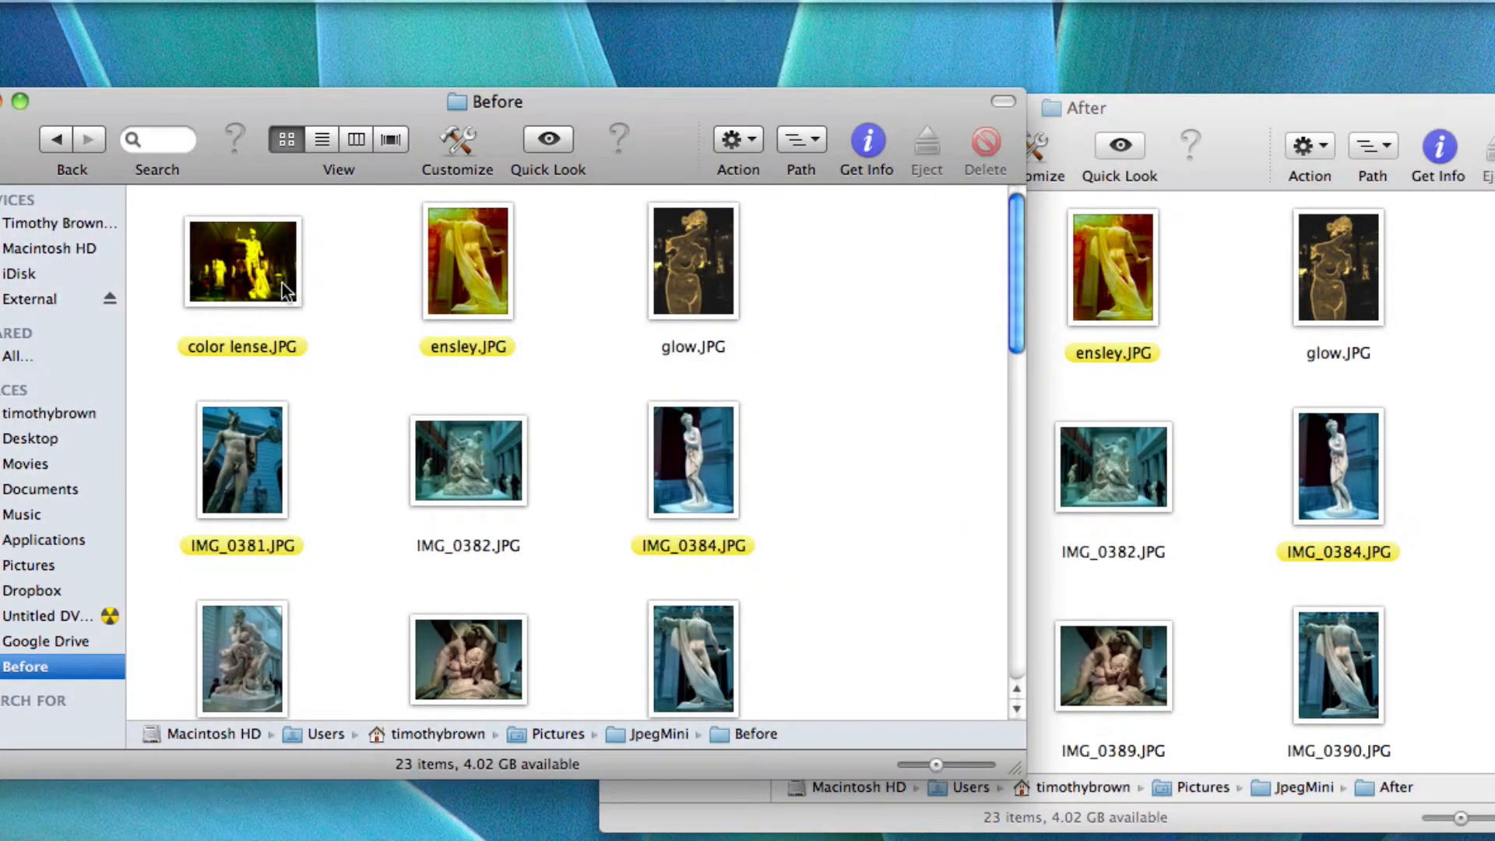
click(242, 260)
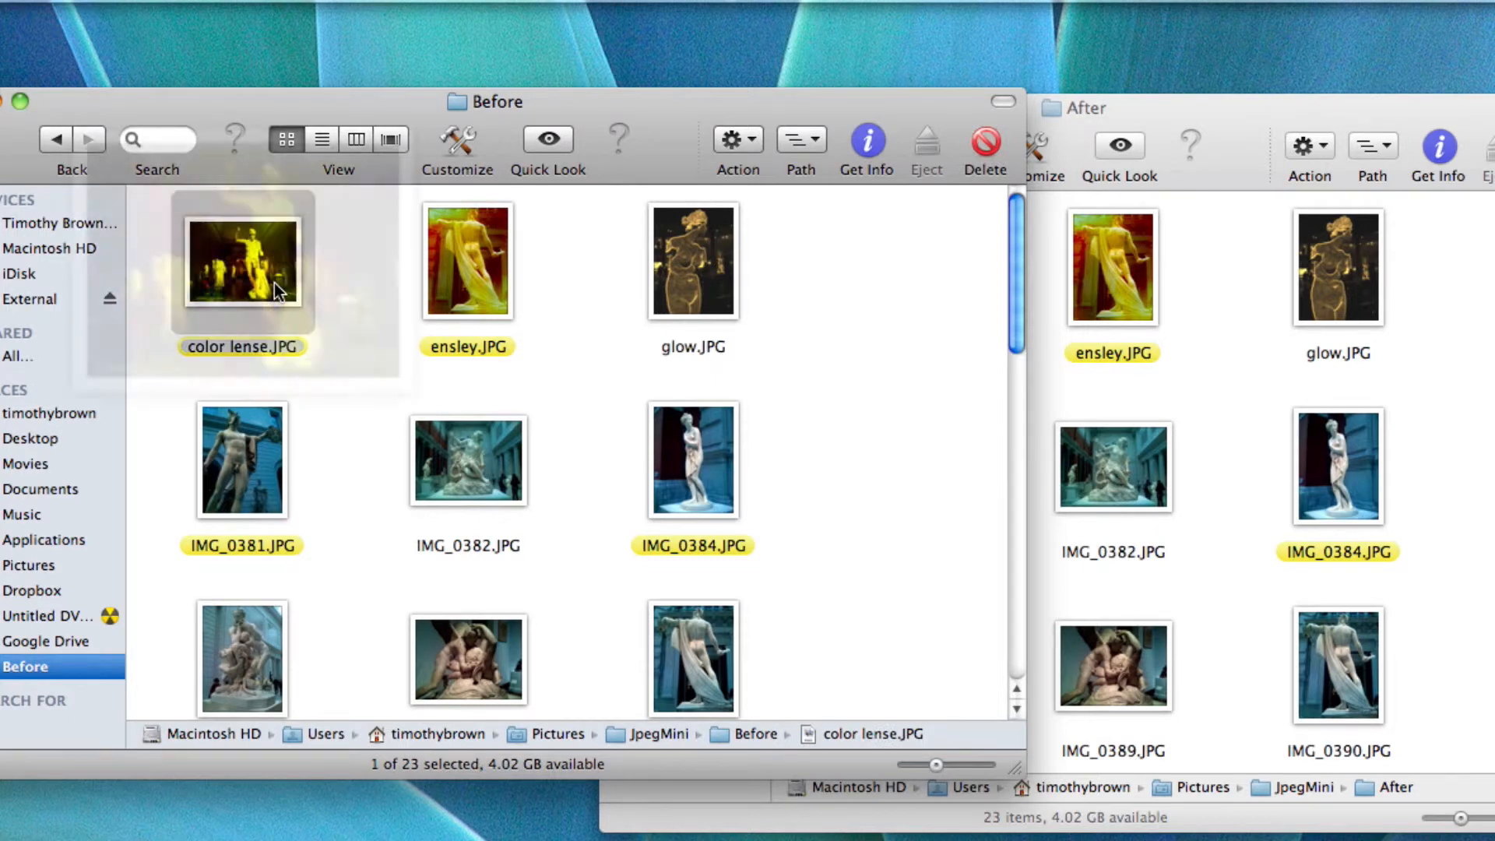
double_click(243, 259)
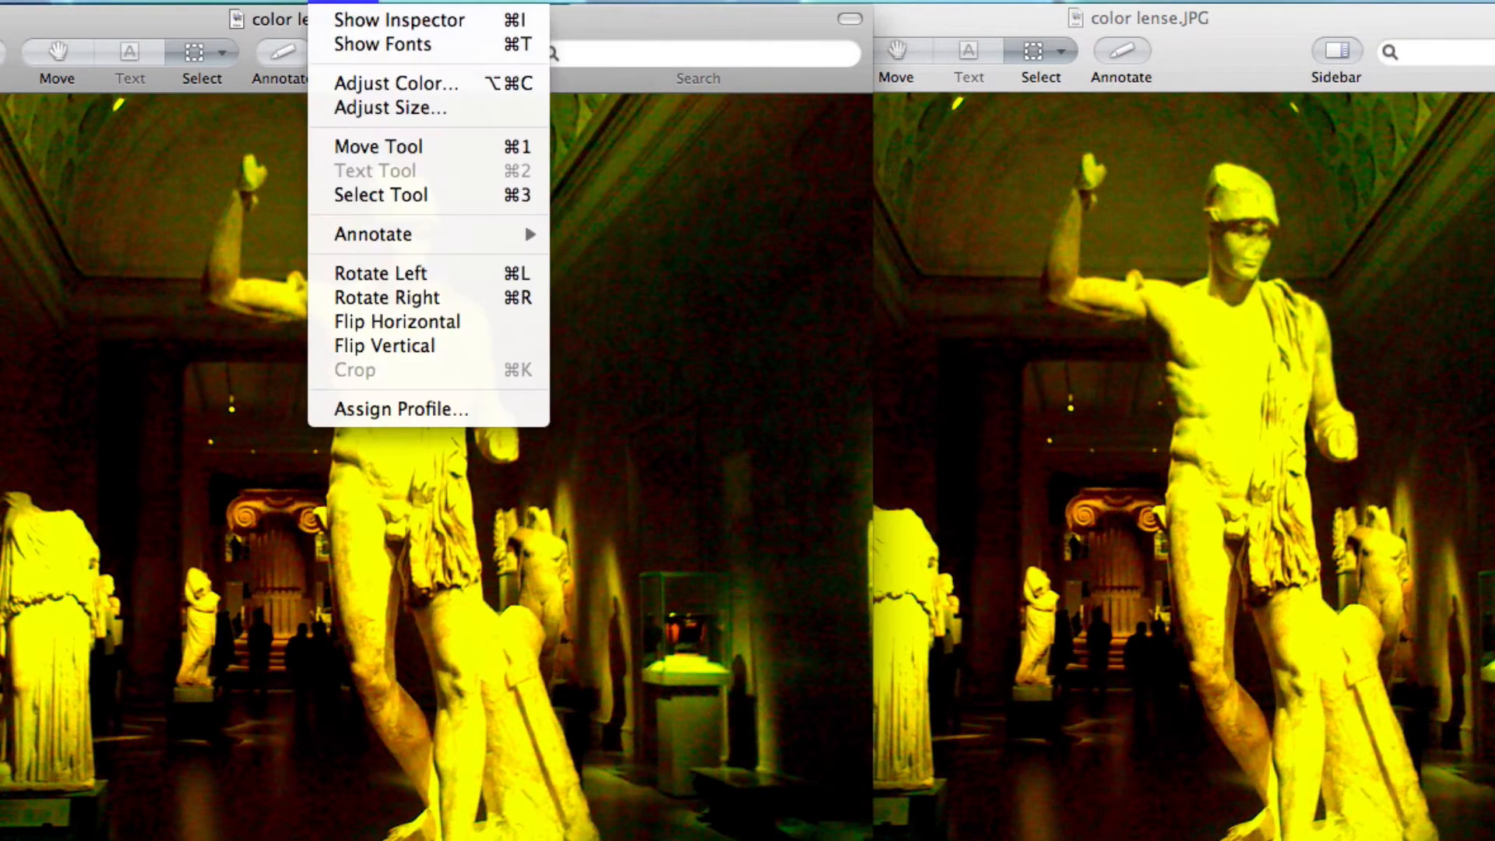
Check each color lense photo's size details: 2.1 MB original versus 498 KB compressed
click(390, 107)
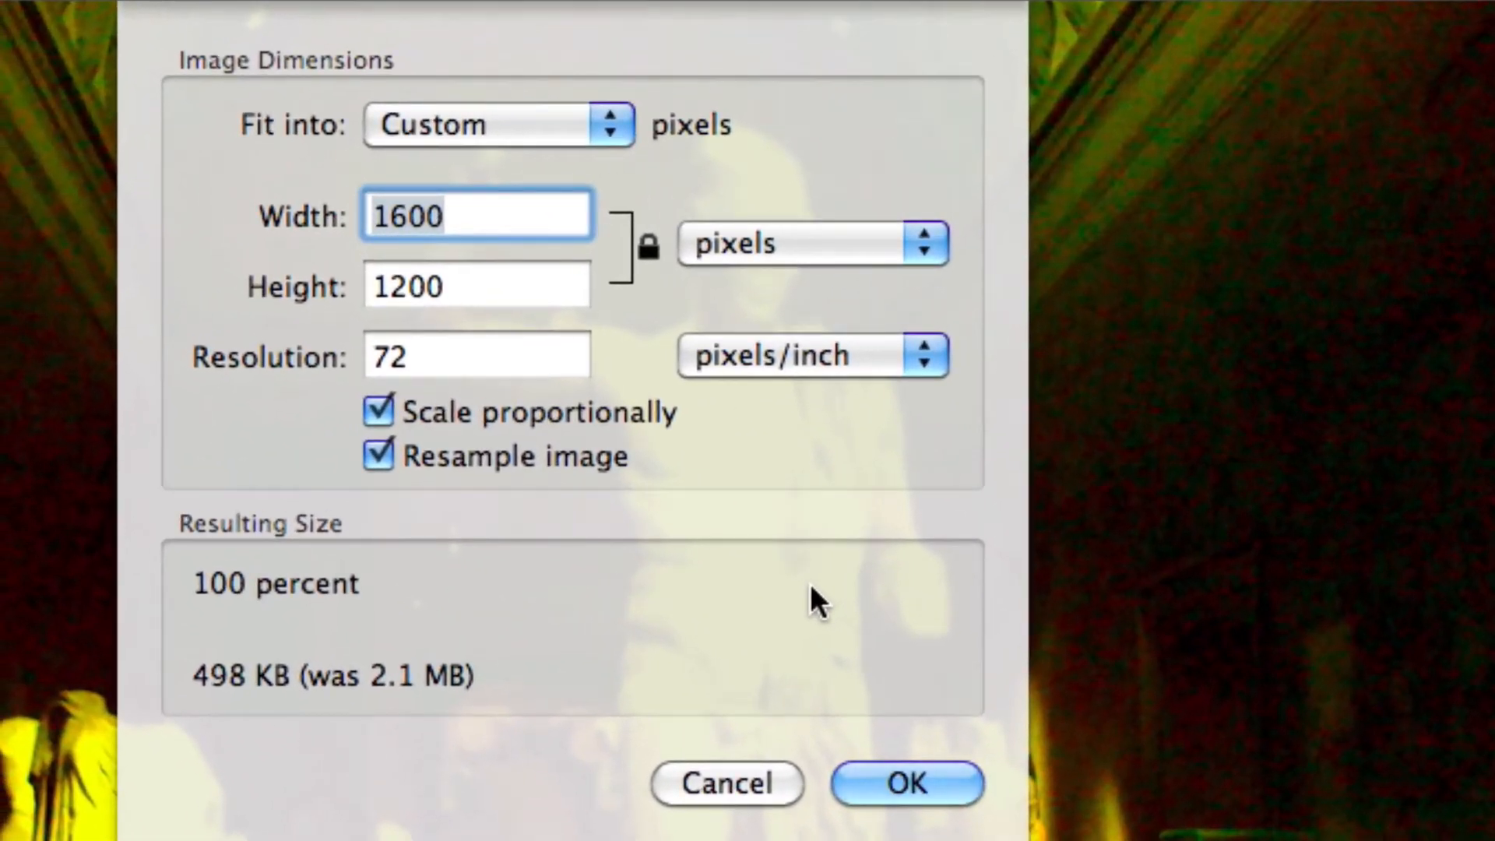
mouse_move(807, 606)
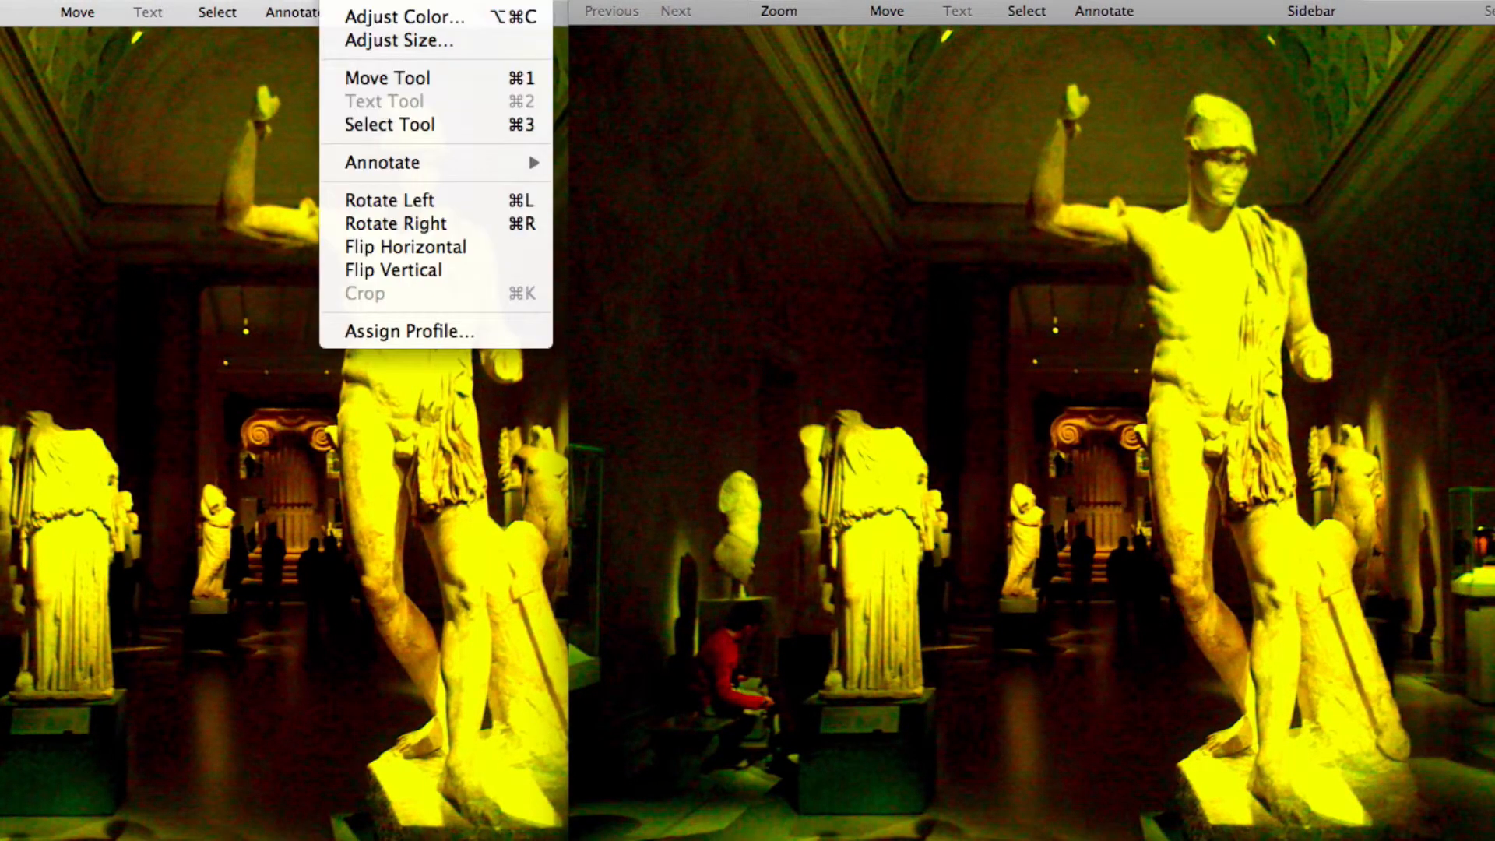
click(394, 39)
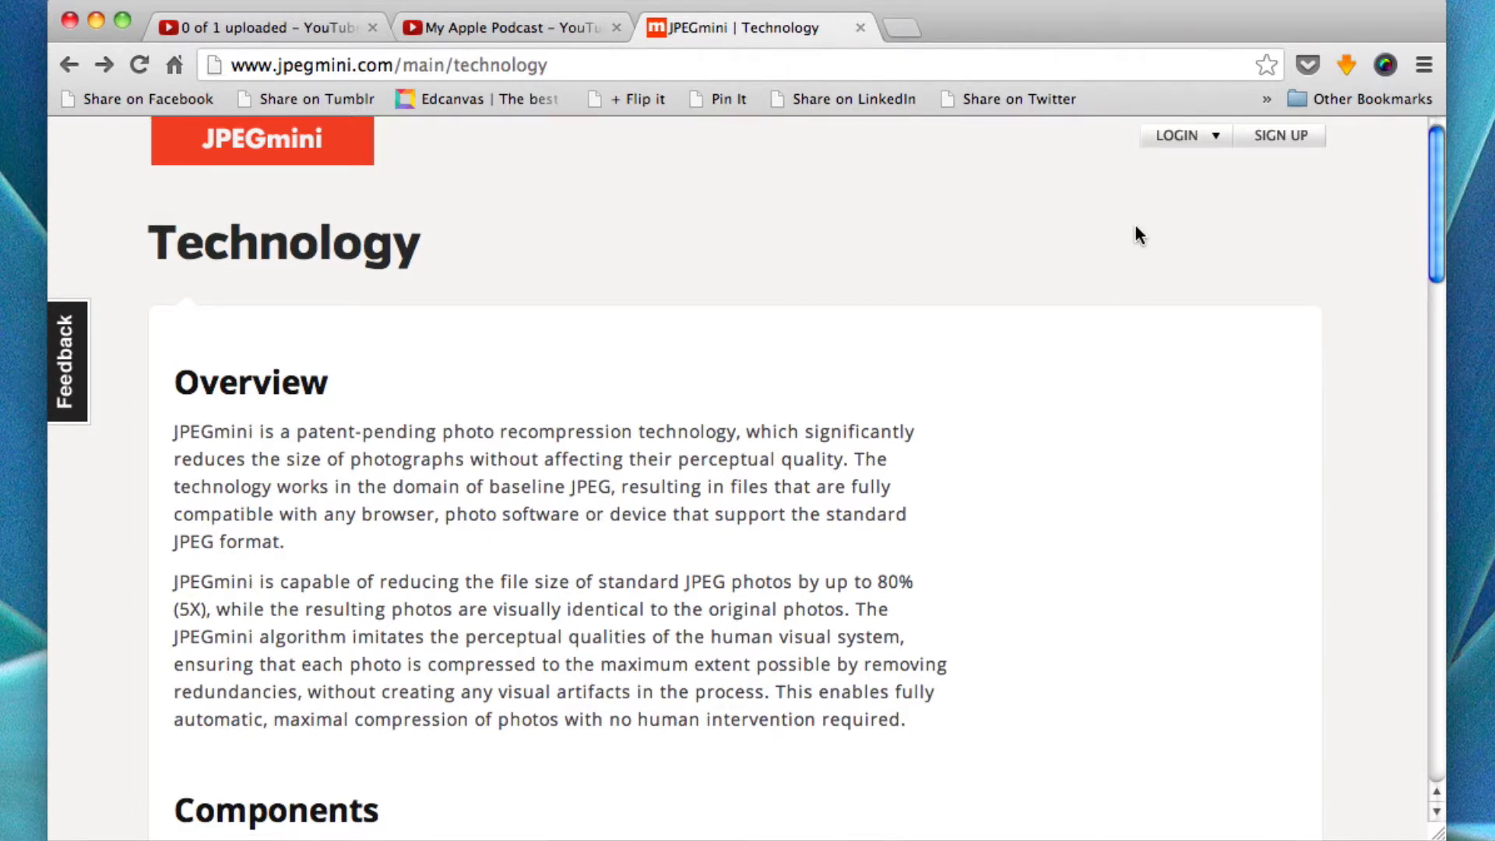
Scroll the JPEGmini Technology page to its Components and Performance sections
scroll(down, 3)
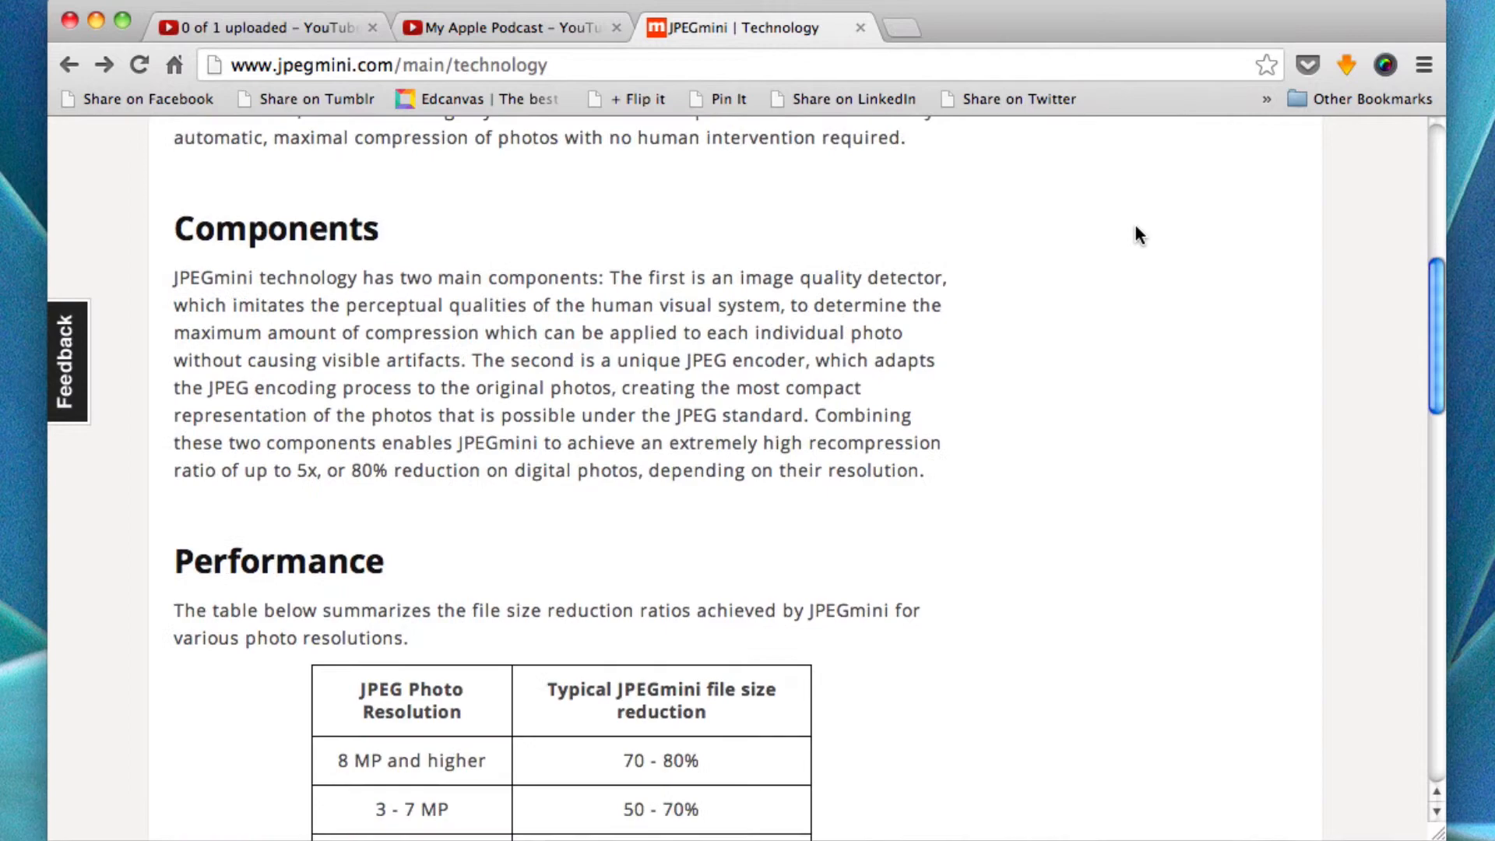